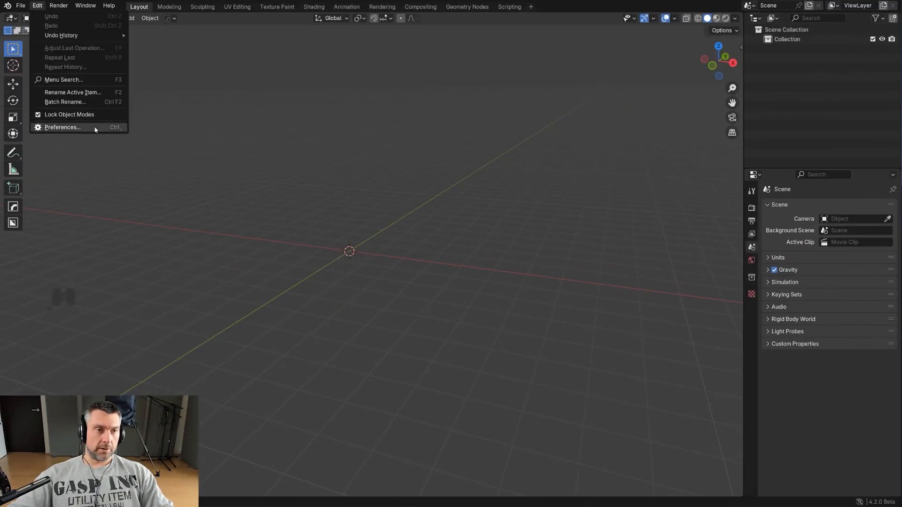
Bring up Blender's Preferences on the Extensions section listing available add-ons
left_click(62, 128)
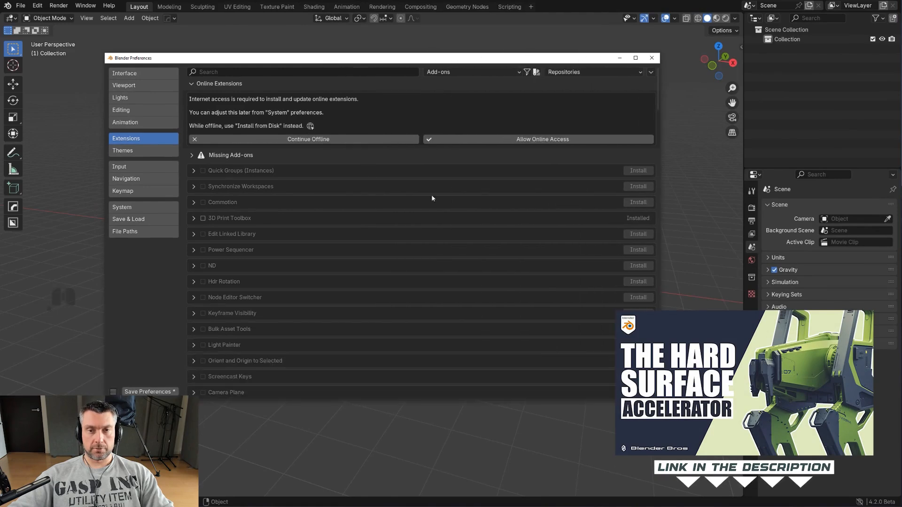
mouse_move(422, 223)
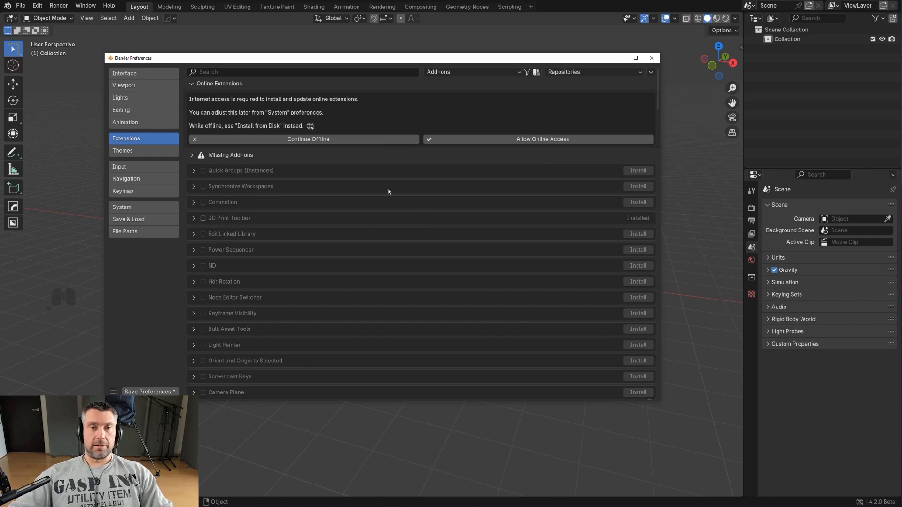
mouse_move(392, 193)
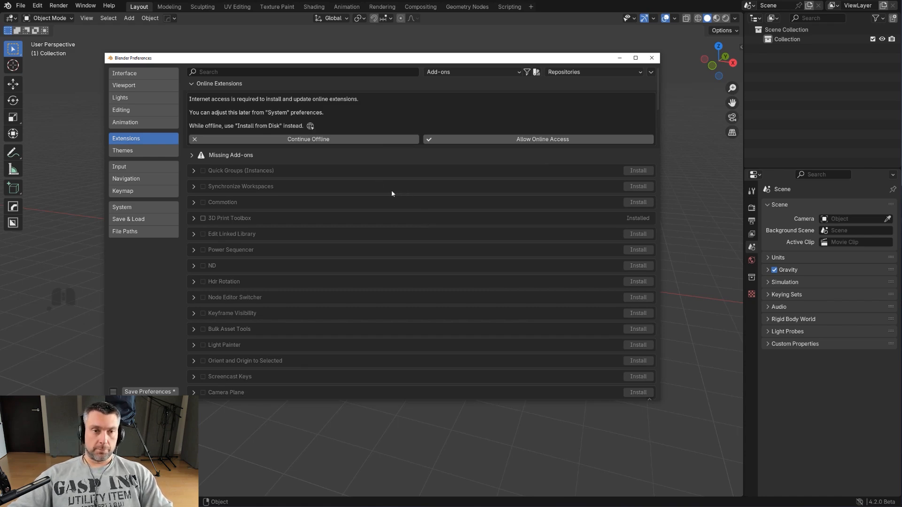
mouse_move(429, 97)
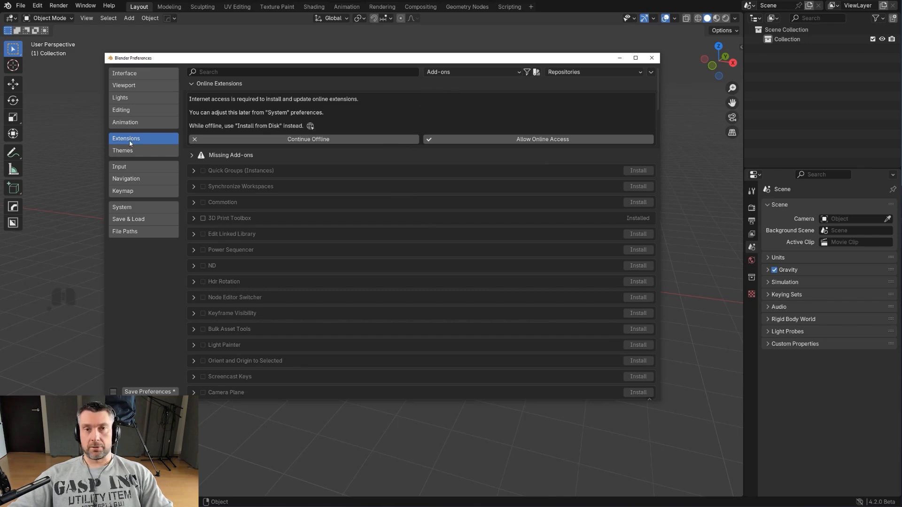
mouse_move(130, 145)
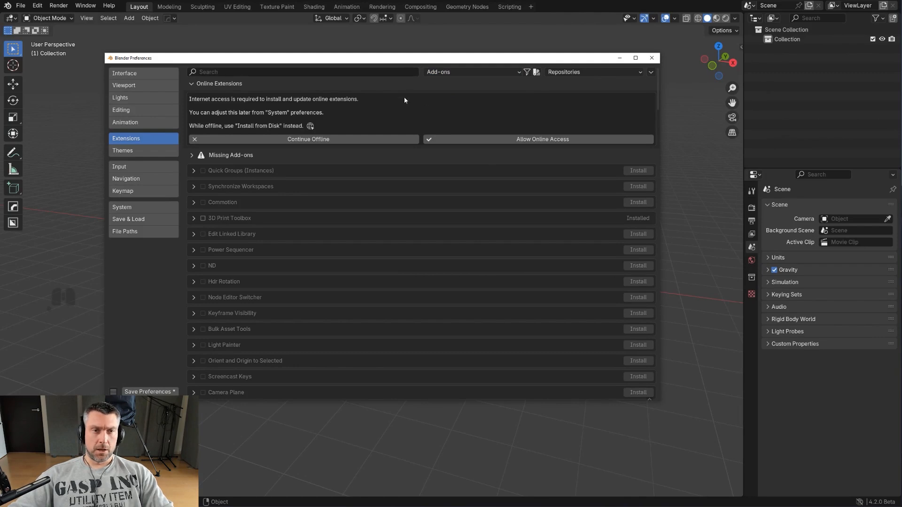
mouse_move(425, 111)
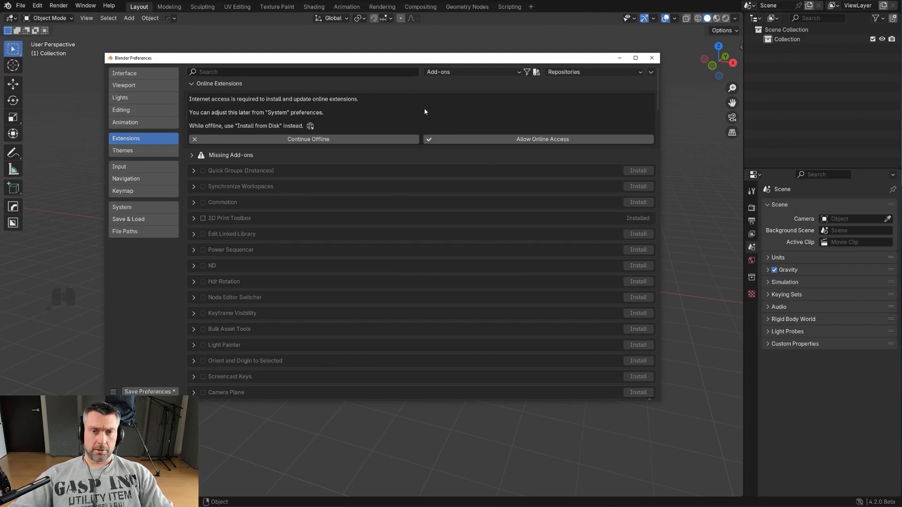
mouse_move(486, 143)
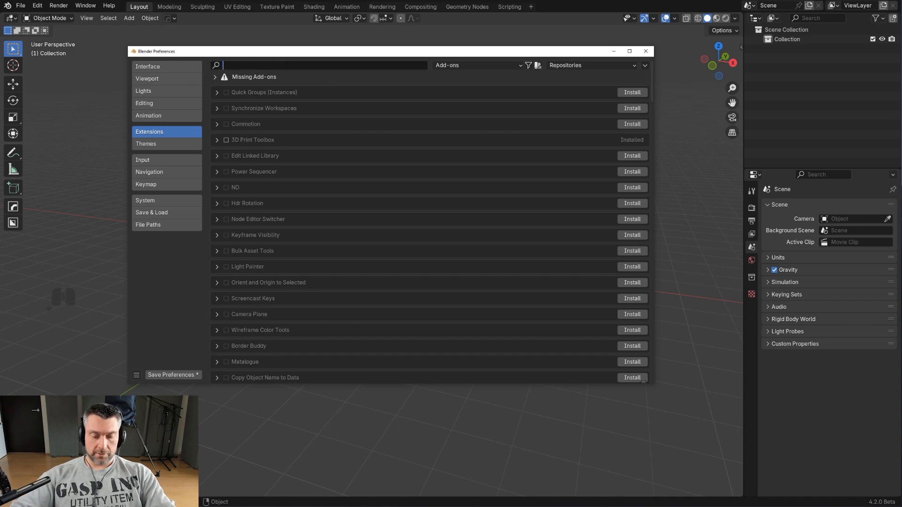
Search 'f2', install and enable the F2 add-on, then clear the search back to the full list
type("f2")
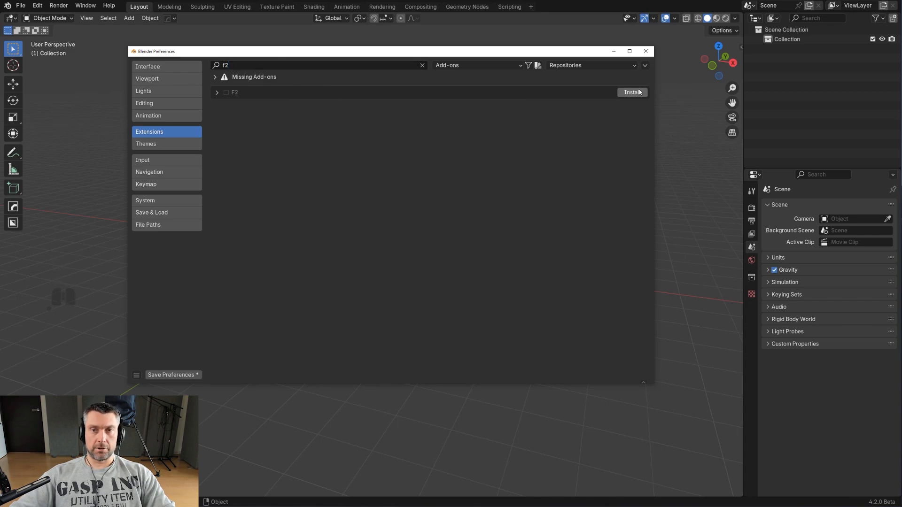
left_click(632, 92)
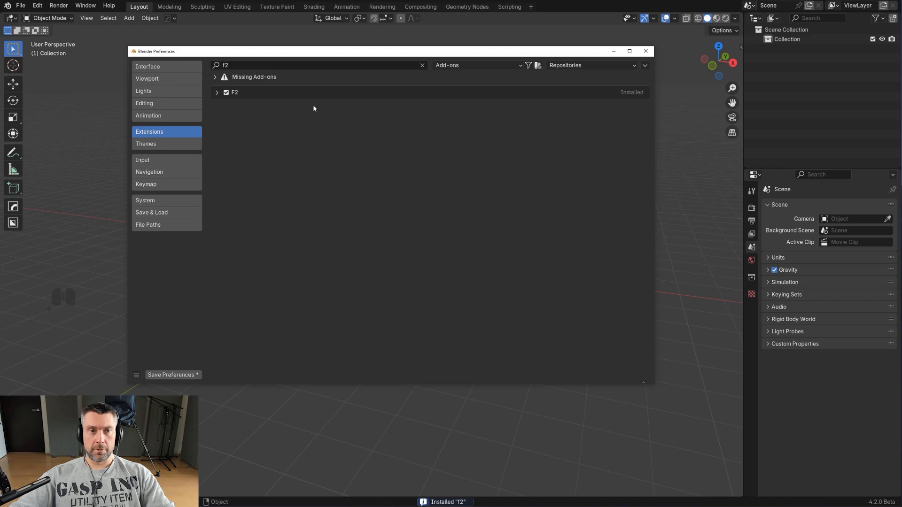
key("Backspace")
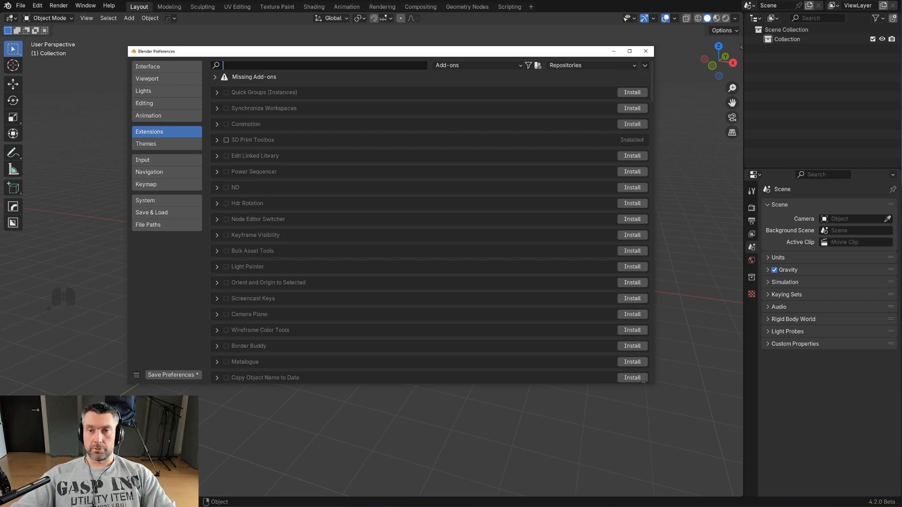
left_click(644, 66)
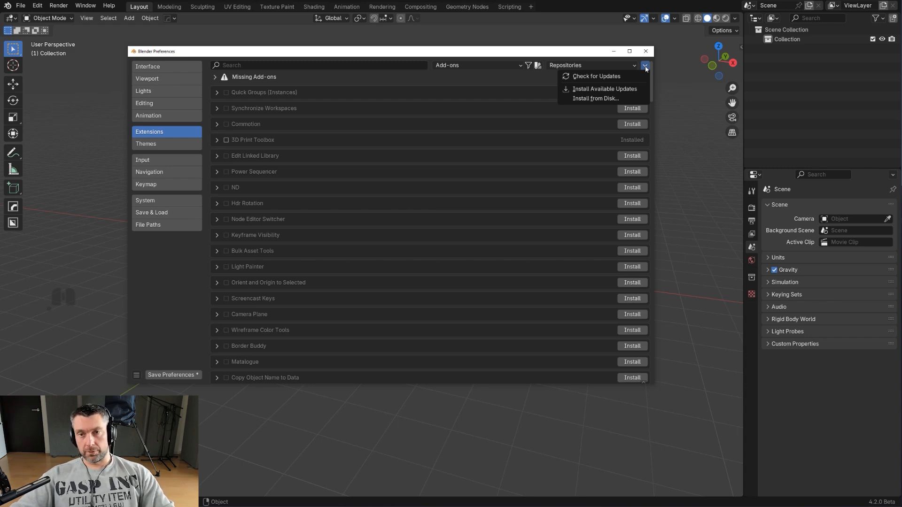
mouse_move(596, 99)
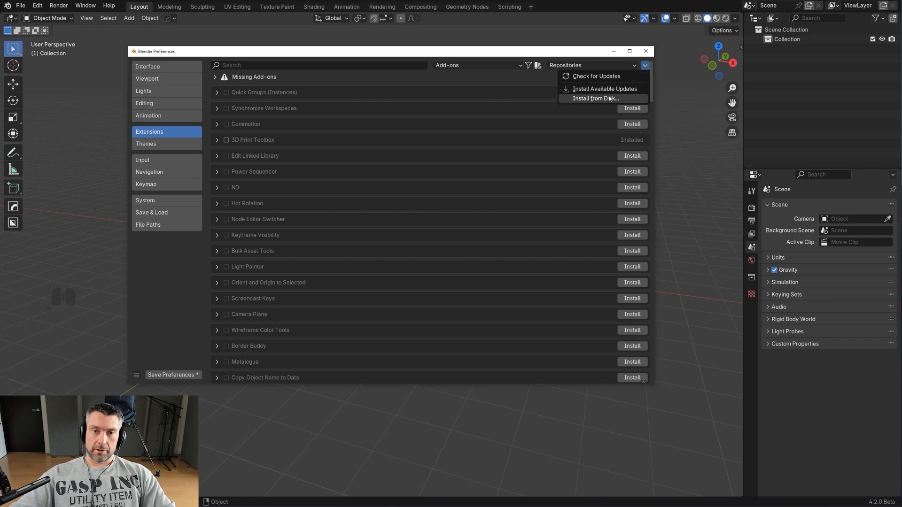
left_click(593, 99)
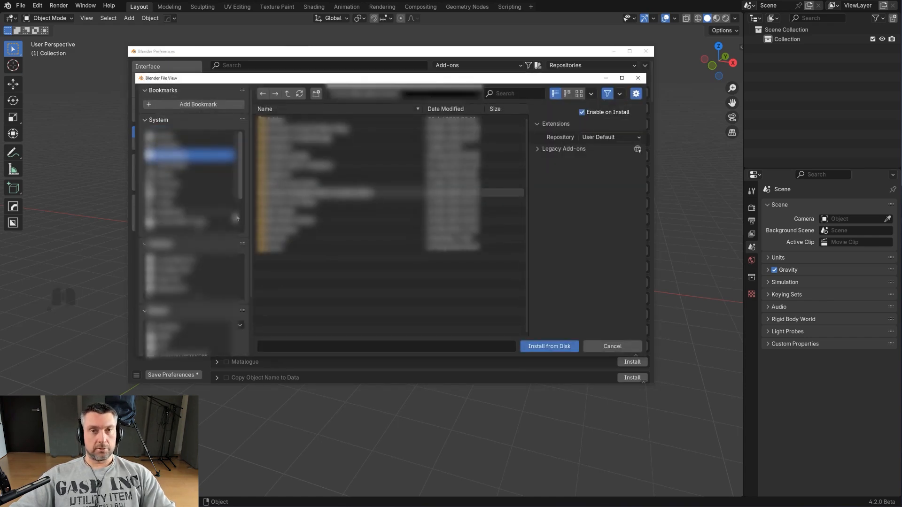
left_click(613, 346)
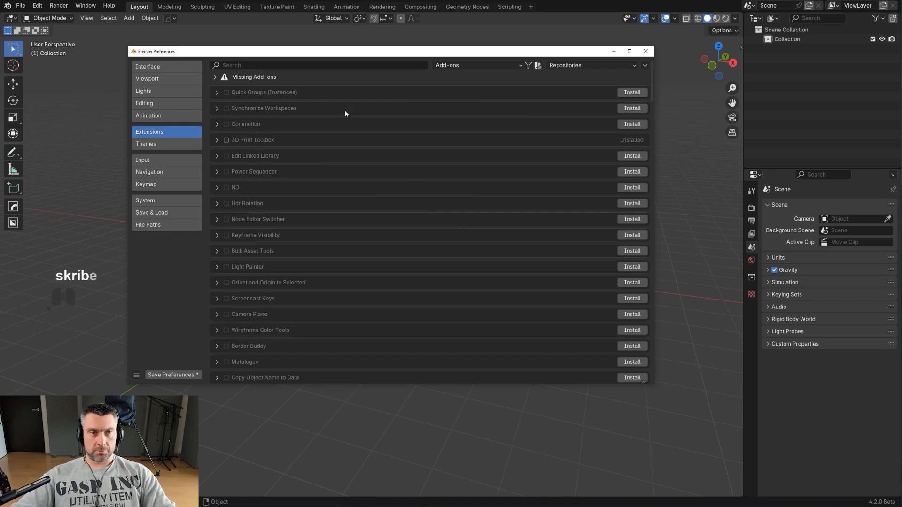
mouse_move(229, 102)
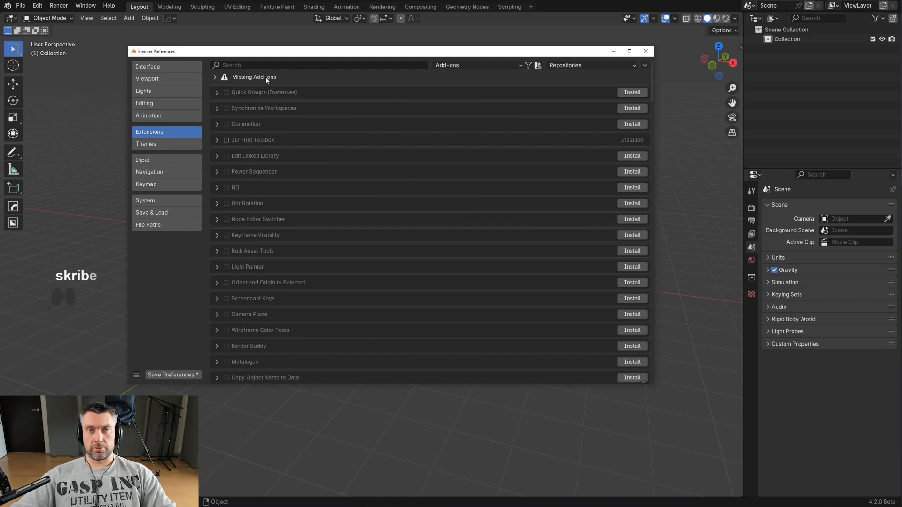
mouse_move(399, 128)
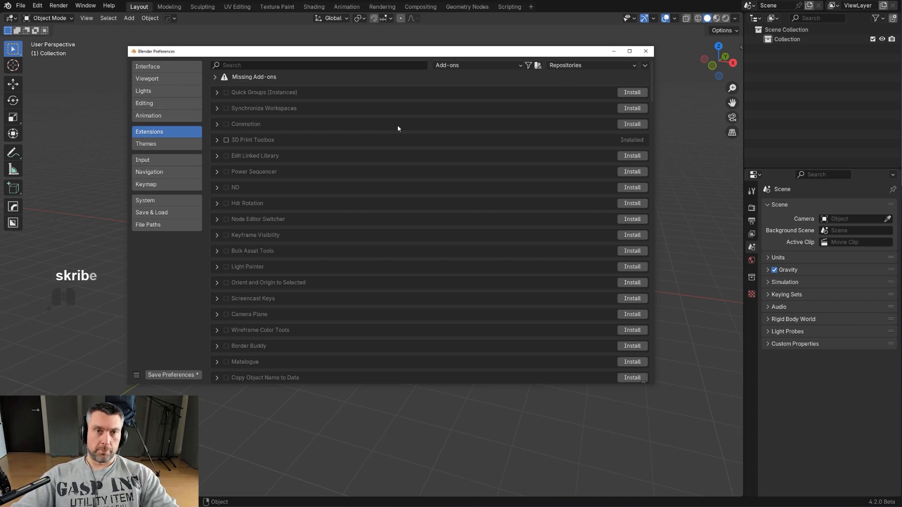
mouse_move(434, 177)
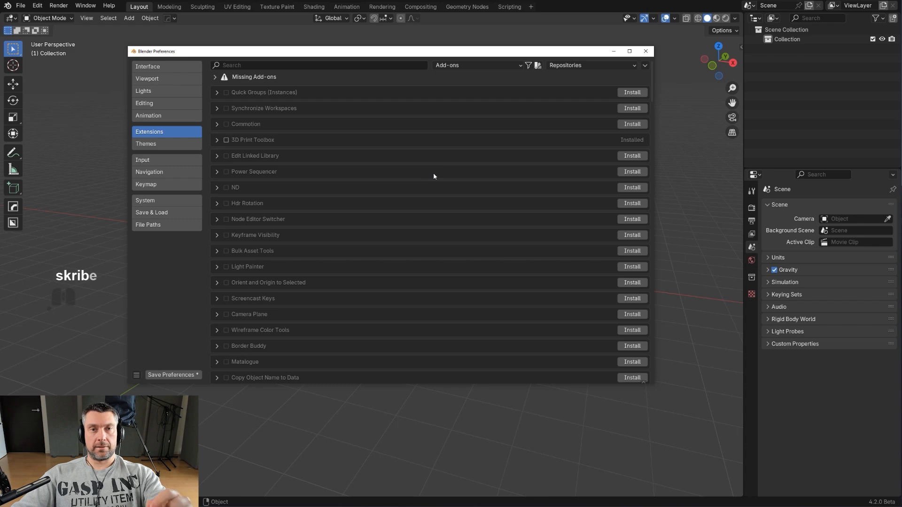
mouse_move(424, 170)
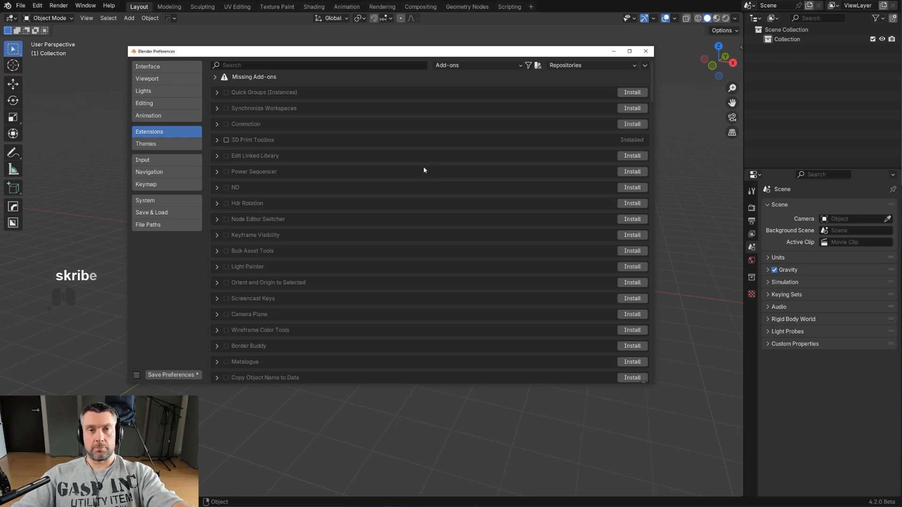
mouse_move(420, 169)
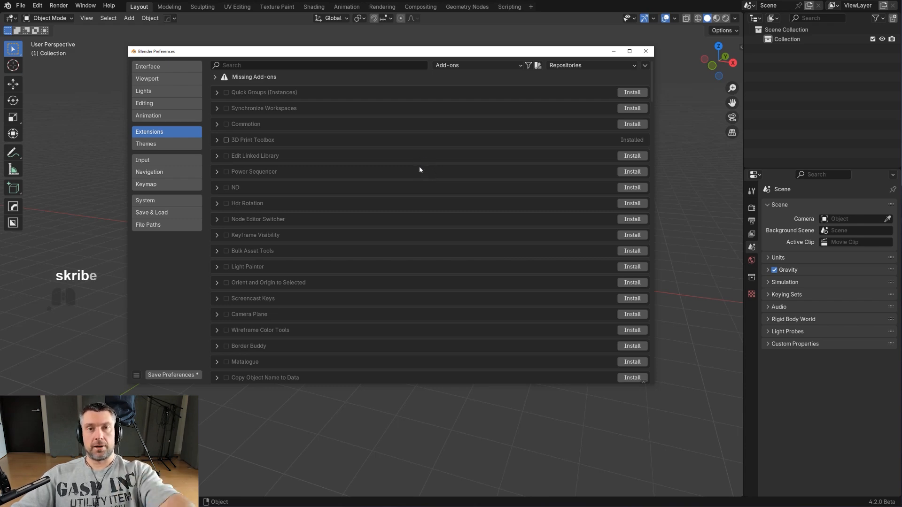
mouse_move(431, 182)
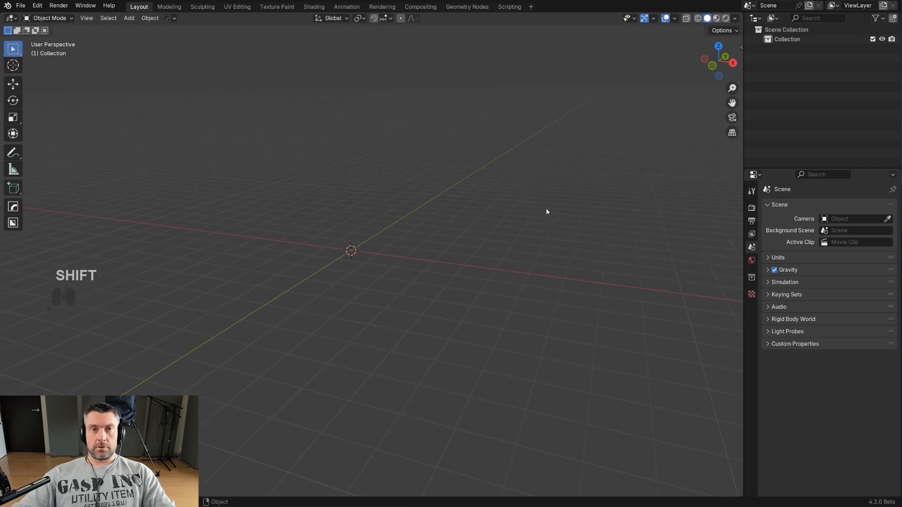
mouse_move(531, 207)
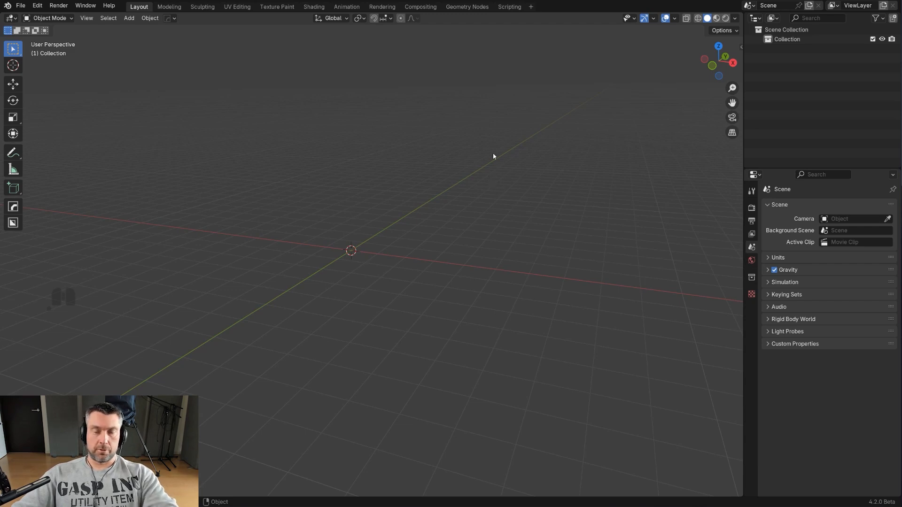
mouse_move(612, 199)
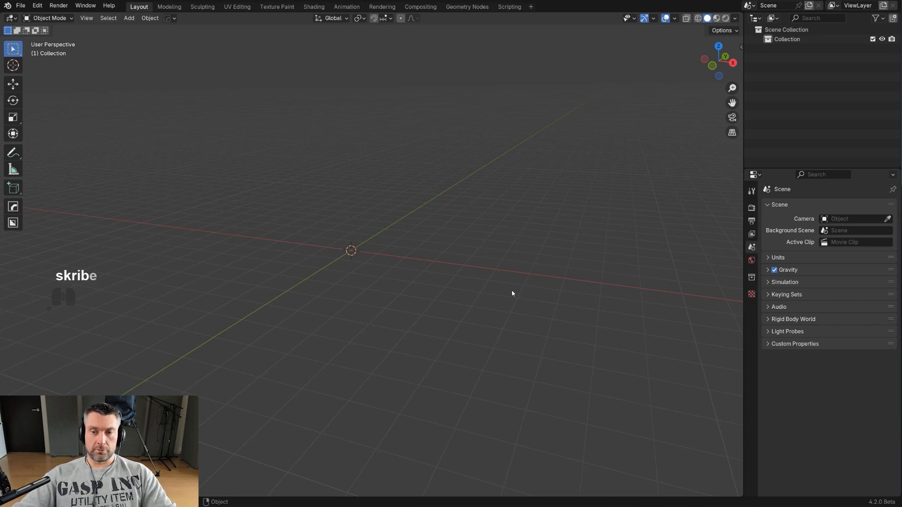
mouse_move(477, 254)
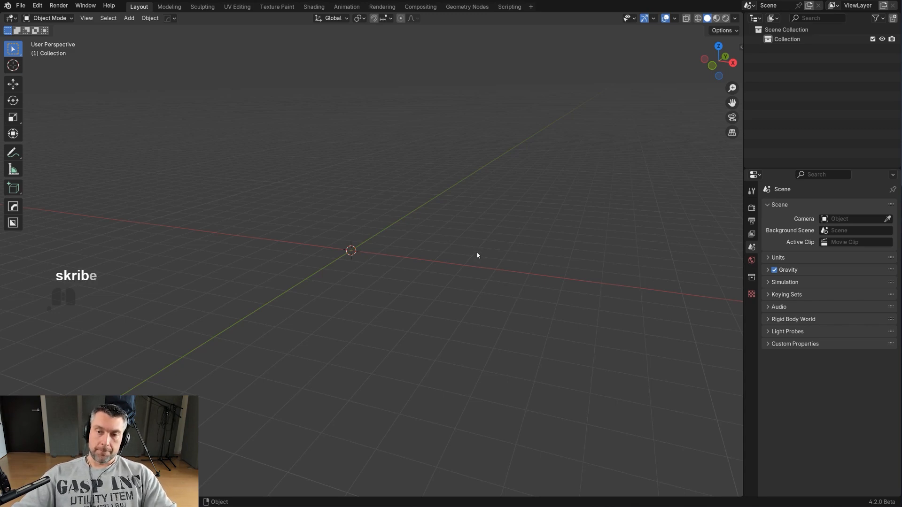
mouse_move(445, 251)
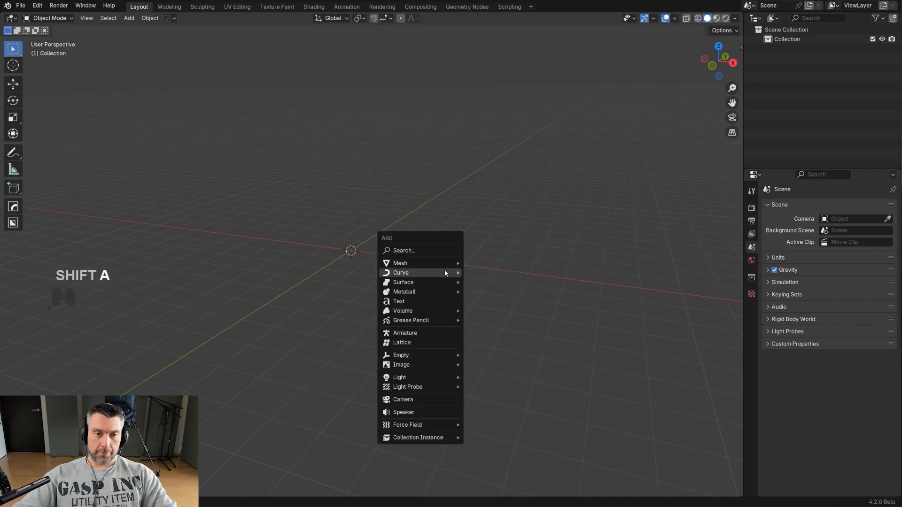
left_click(401, 264)
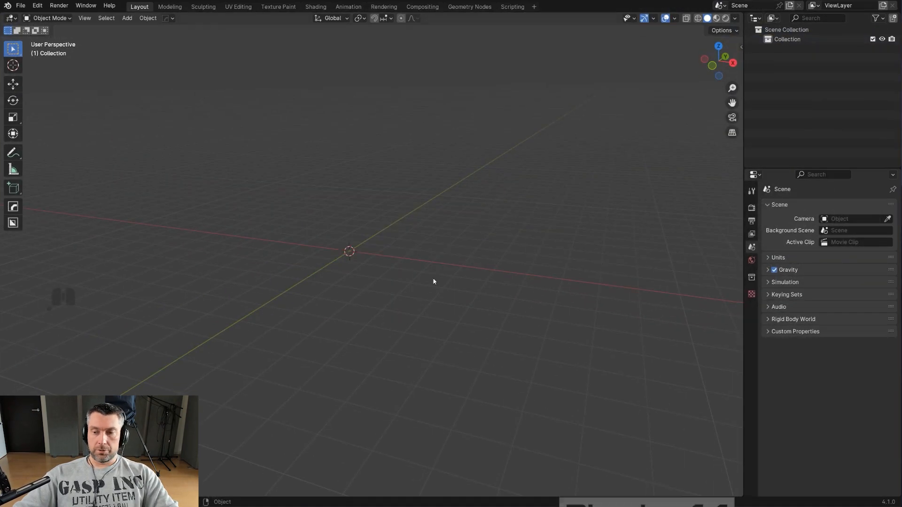
Add a cube via Shift+A and view its Smooth by Angle modifier in Modifier Properties
key("shift+a")
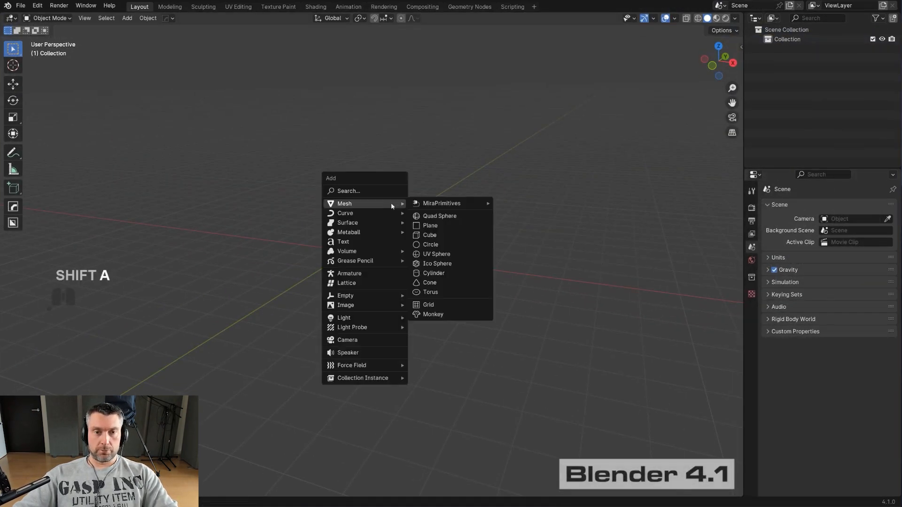
left_click(428, 235)
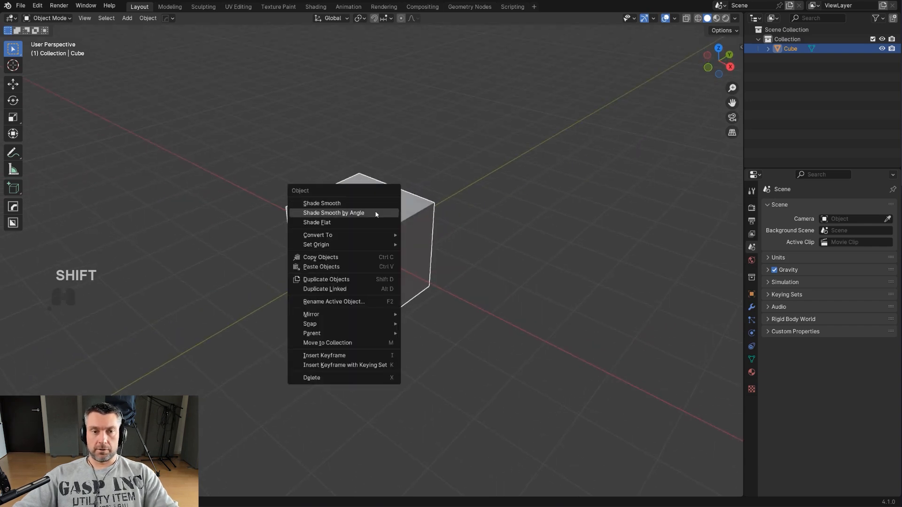
mouse_move(370, 216)
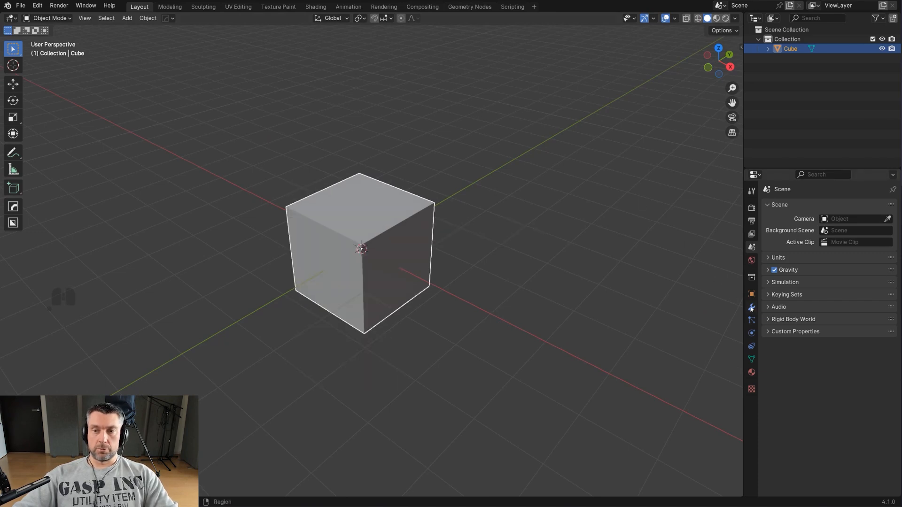
left_click(752, 306)
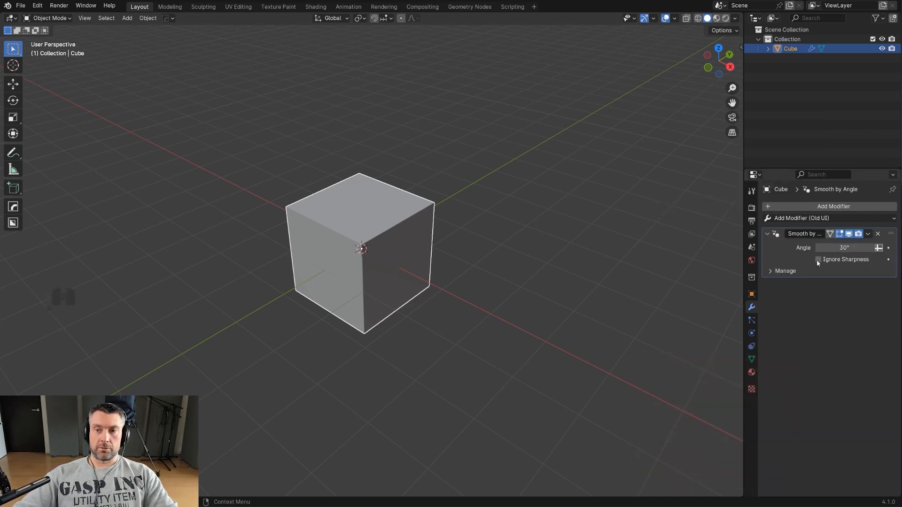
left_click(819, 259)
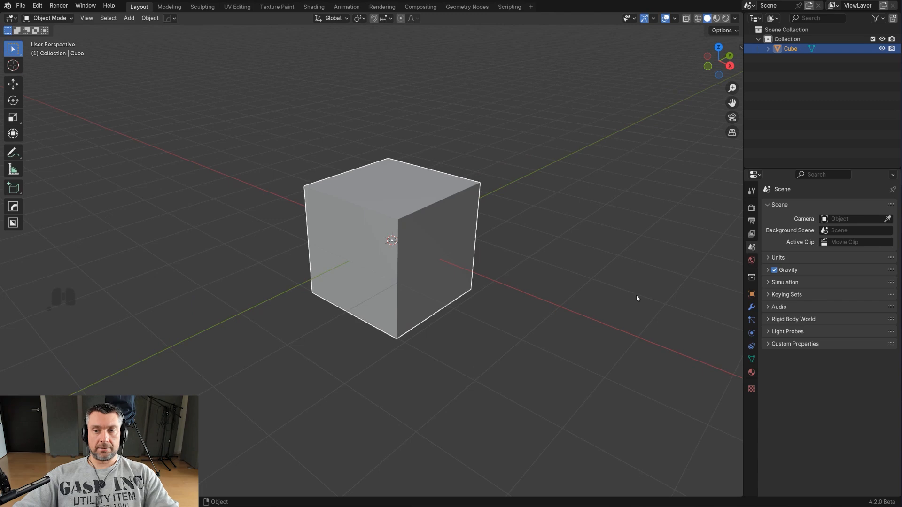
Give the cube Shade Auto Smooth and enable Ignore Sharpness on its Smooth by Angle modifier
left_click(752, 307)
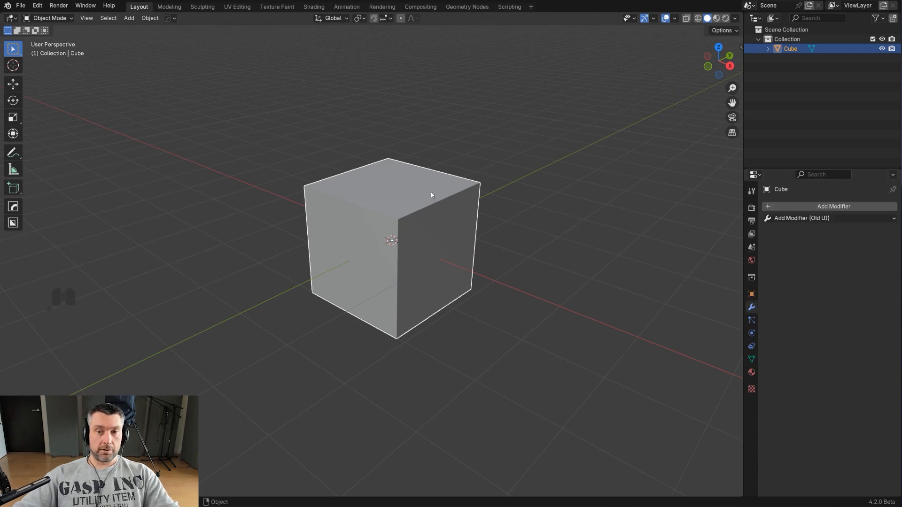
right_click(431, 193)
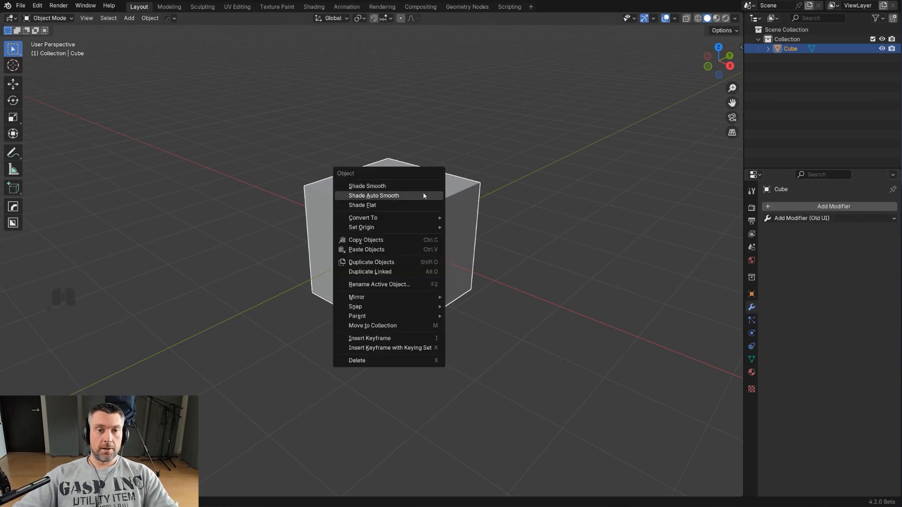
left_click(374, 195)
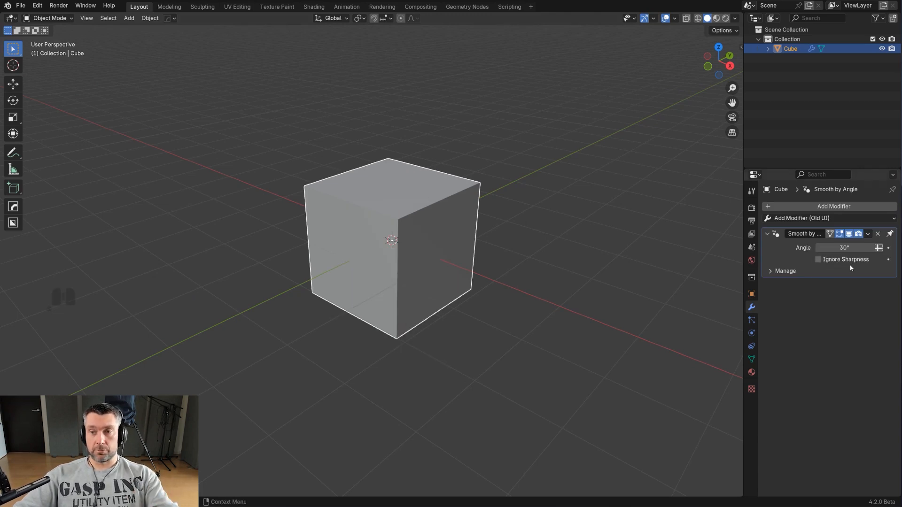
left_click(818, 259)
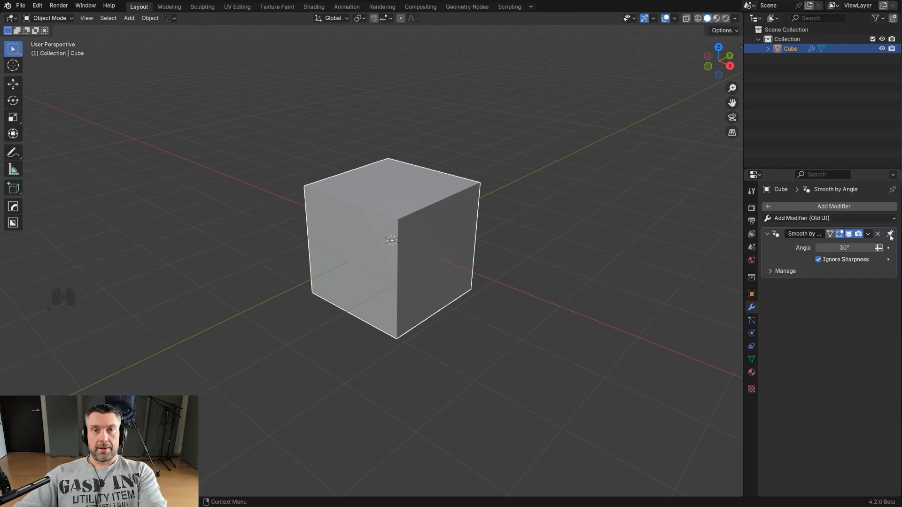
left_click(835, 205)
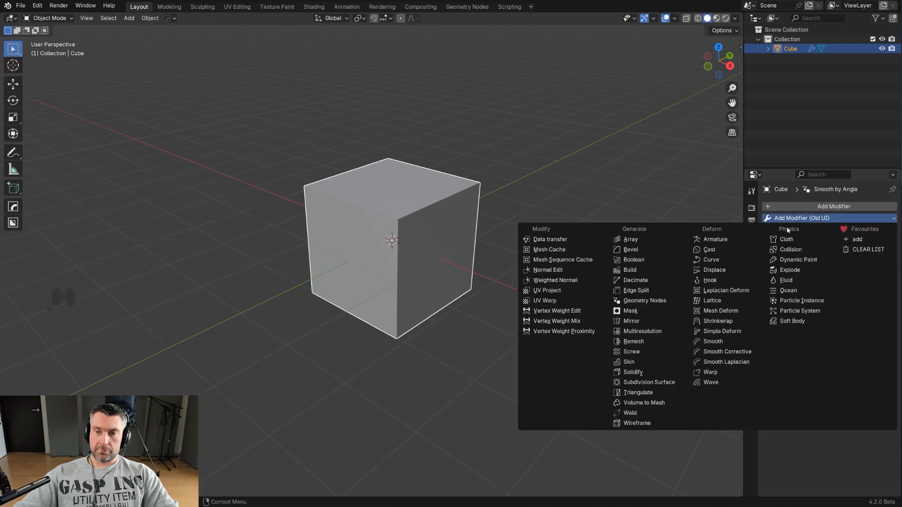
Add a Bevel modifier and a Weighted Normal modifier to the cube
left_click(634, 250)
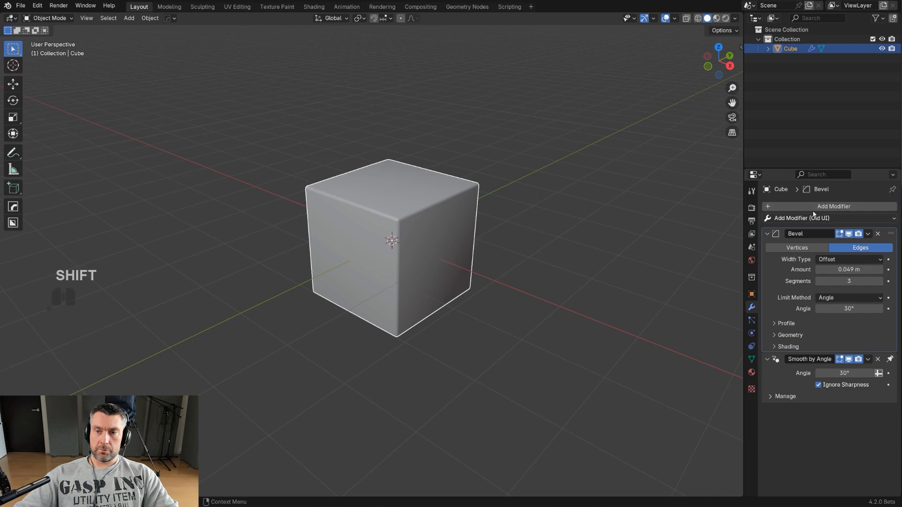
left_click(814, 218)
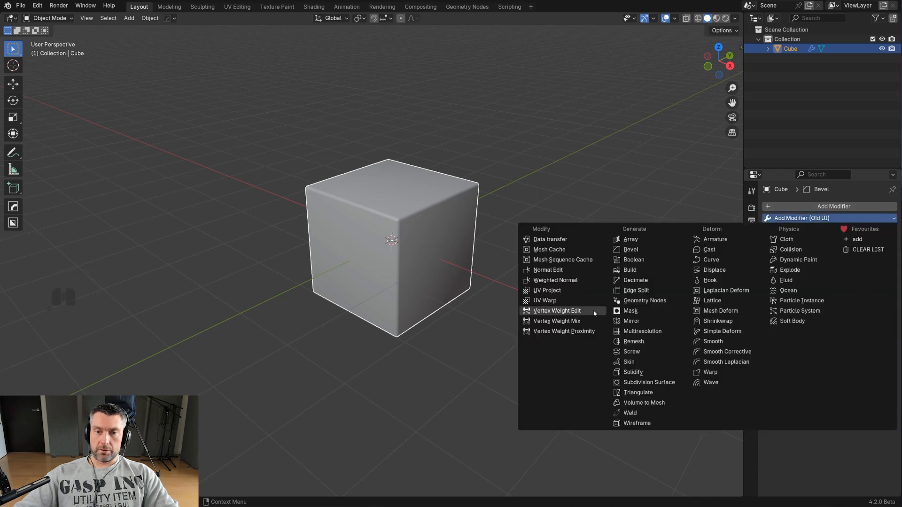
left_click(554, 280)
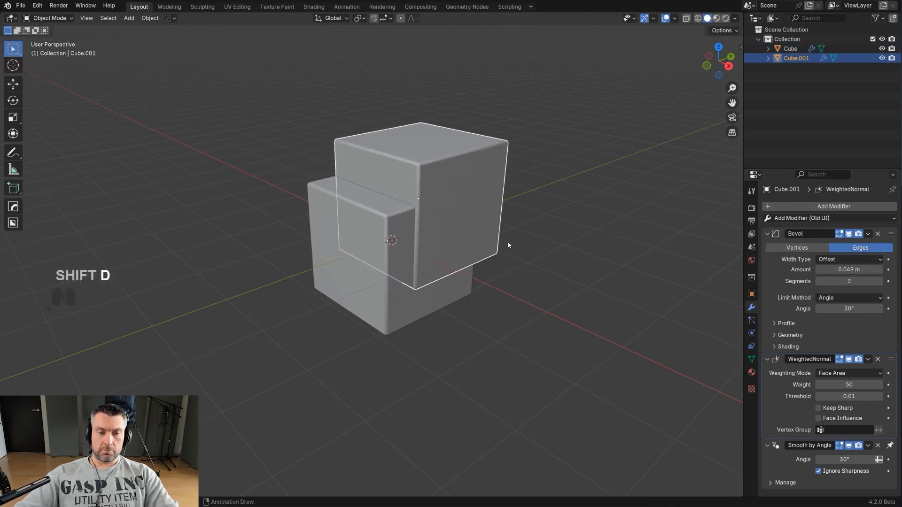
Move the duplicate over the cube's corner, cut it out with Ctrl+Numpad-minus difference, and hide the cutter
key("g")
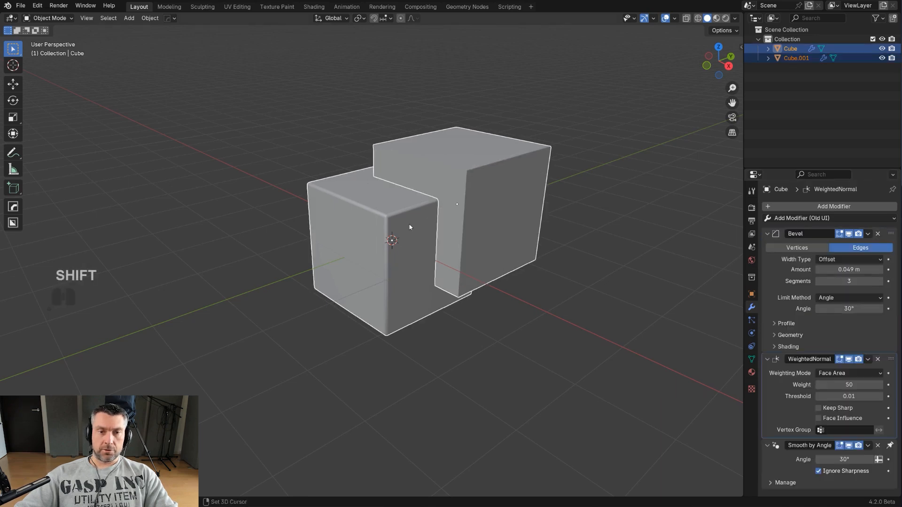
key("Ctrl+KP_Subtract")
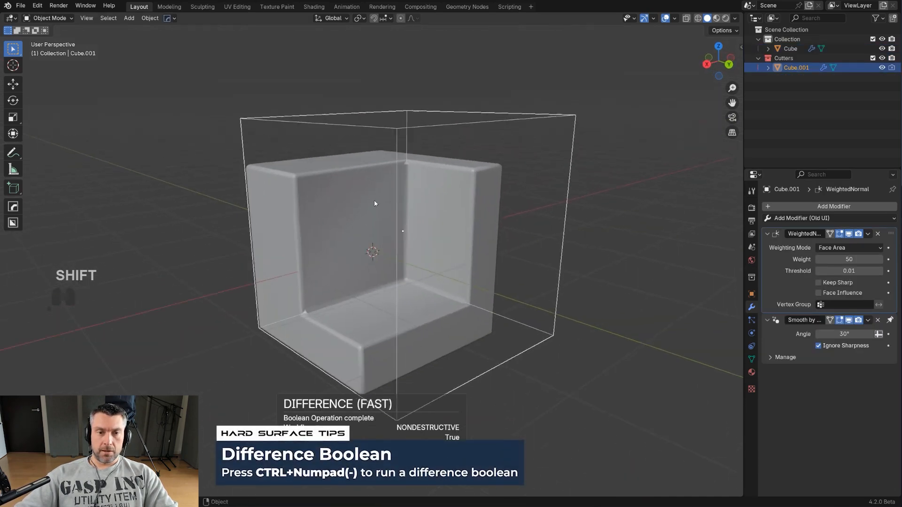
key("h")
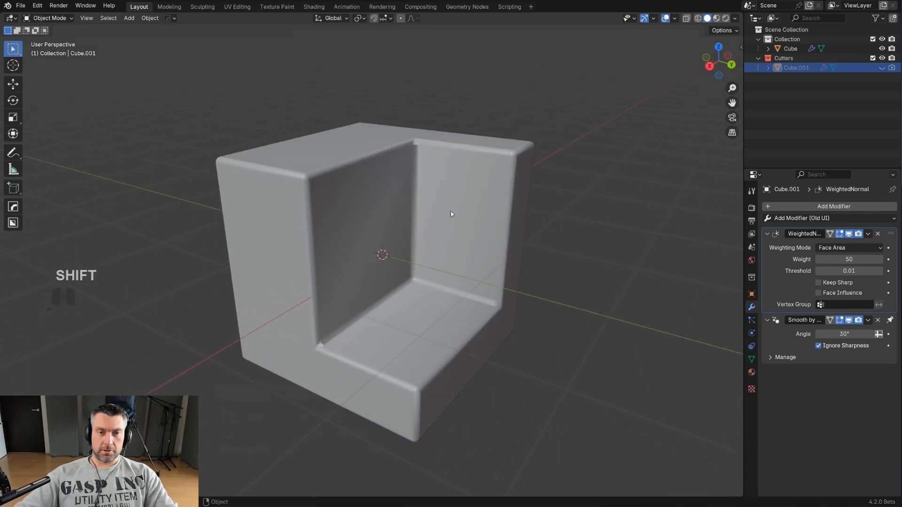
mouse_move(318, 299)
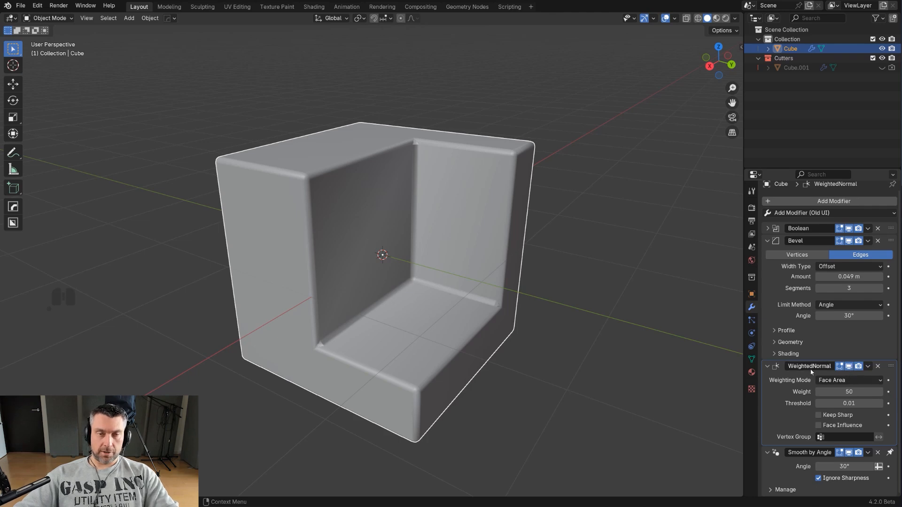
mouse_move(818, 379)
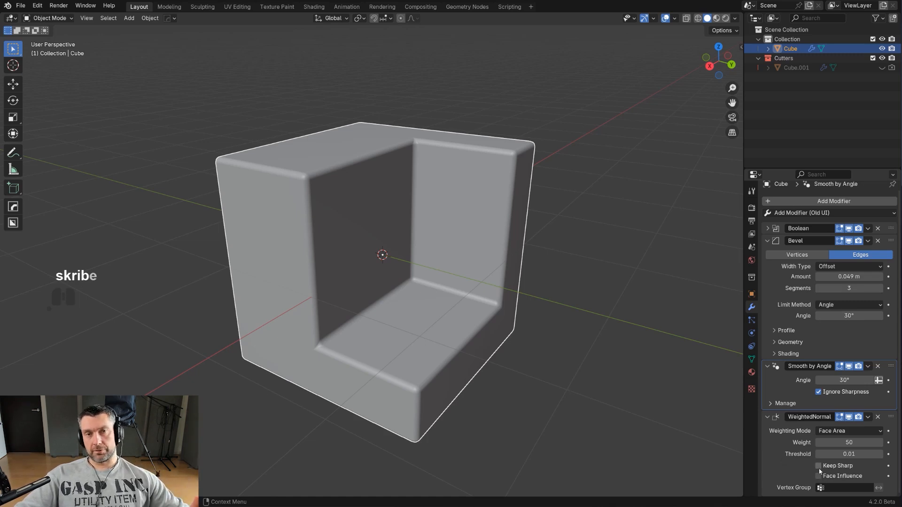
Disable the Legacy: Hard Ops 9 and BoxCutter add-ons, save preferences and close the window
key("ctrl+z")
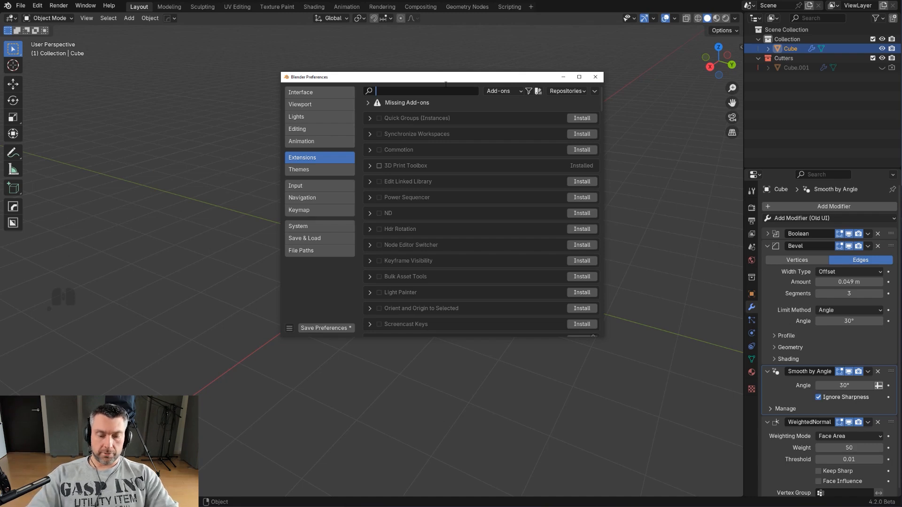
type("ha")
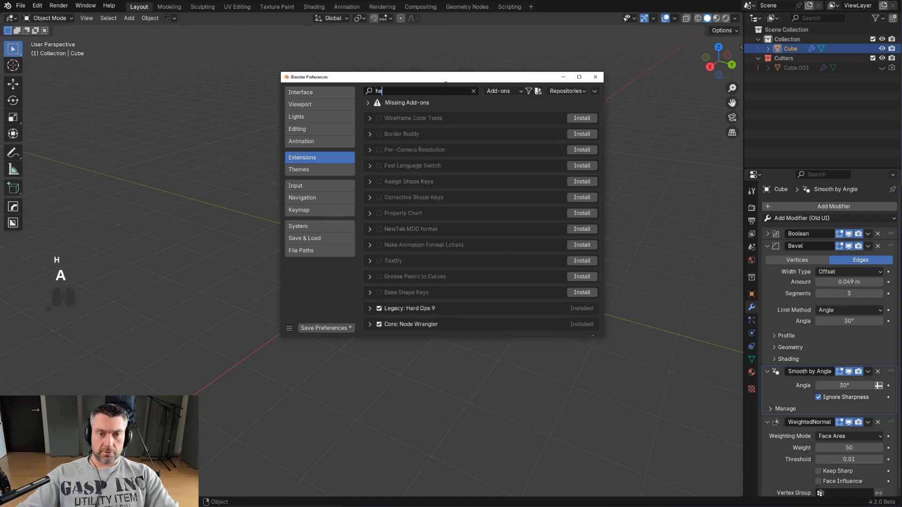
left_click(380, 308)
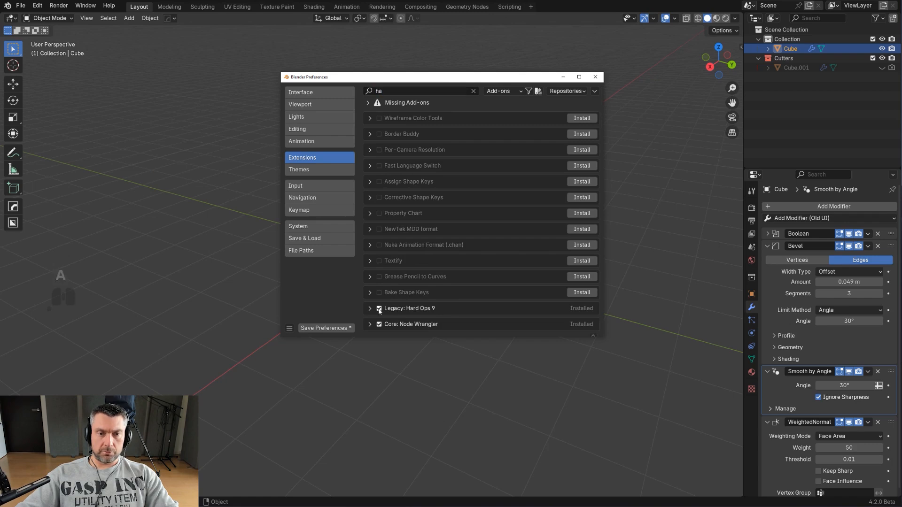
left_click(378, 308)
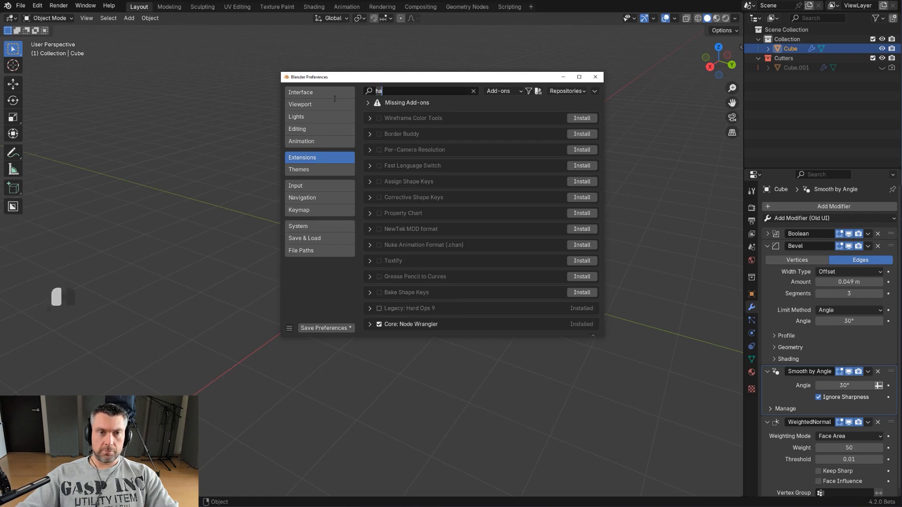
type("box")
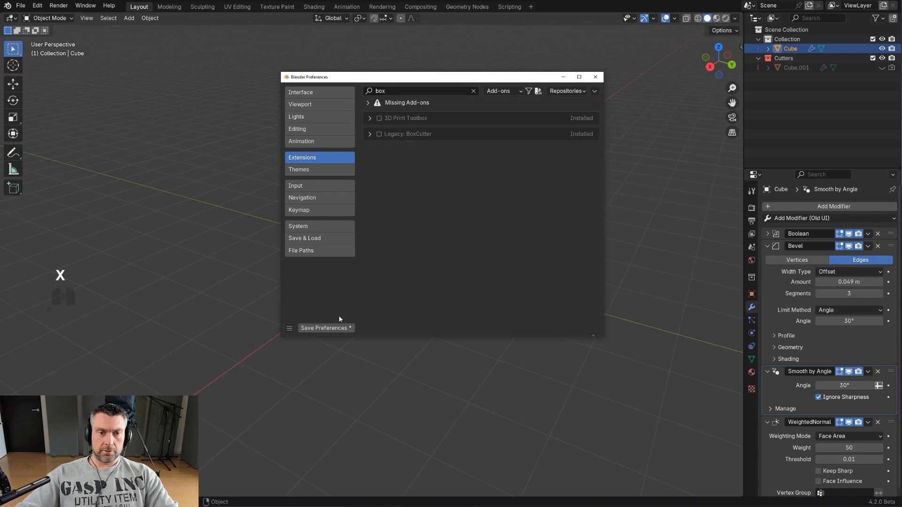
left_click(326, 328)
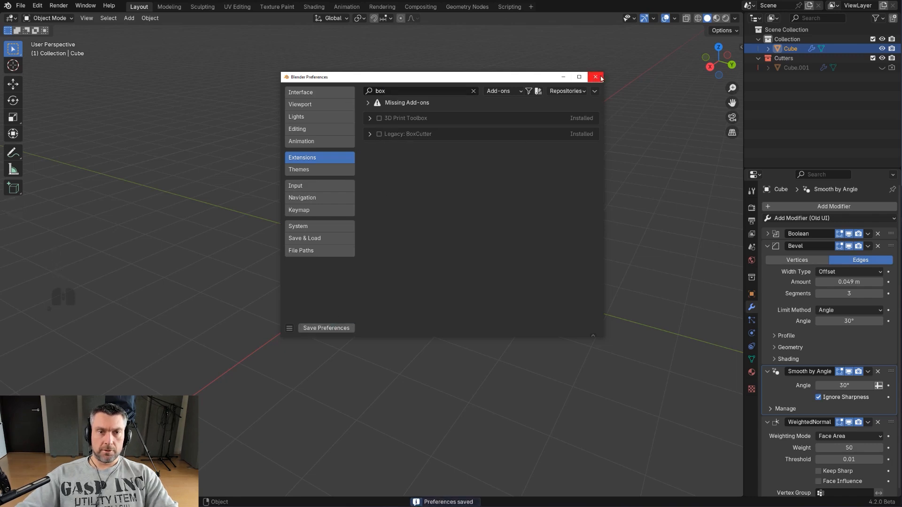
left_click(595, 77)
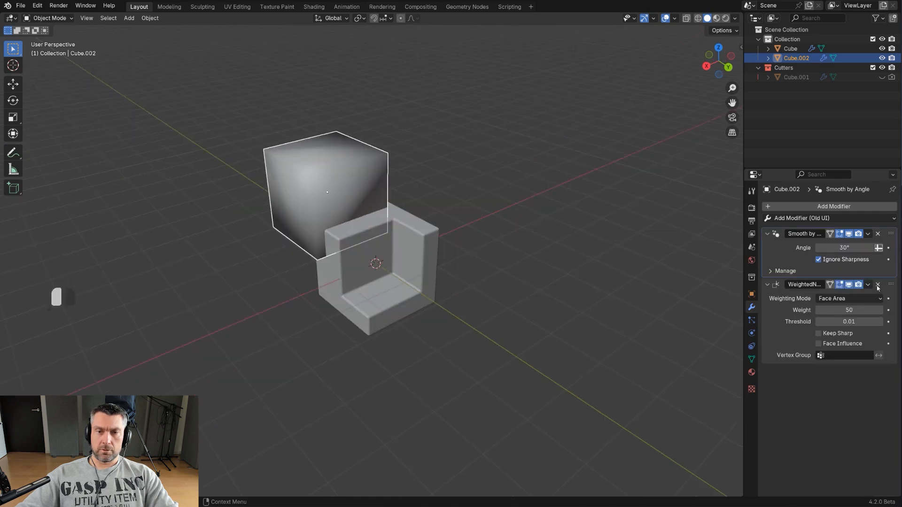
Remove Weighted Normal from Cube.002 so it keeps only Smooth by Angle before the difference boolean
left_click(878, 285)
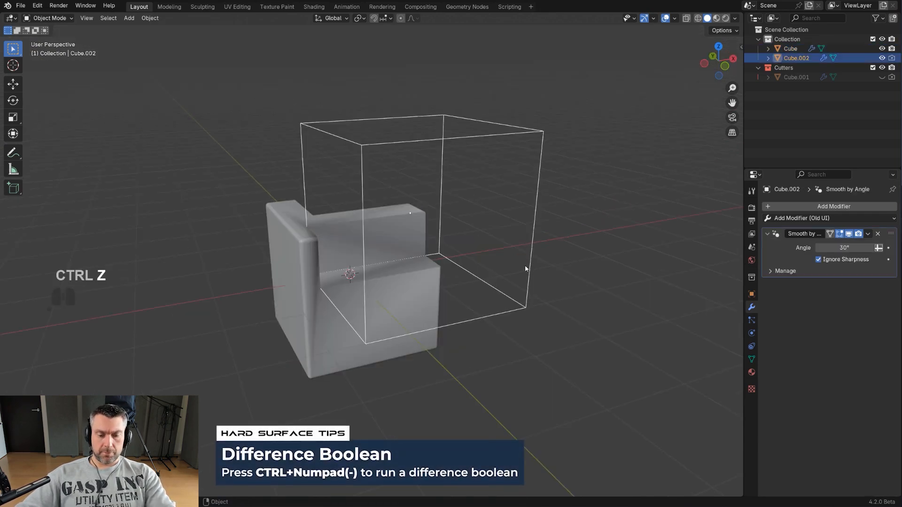
left_click(790, 49)
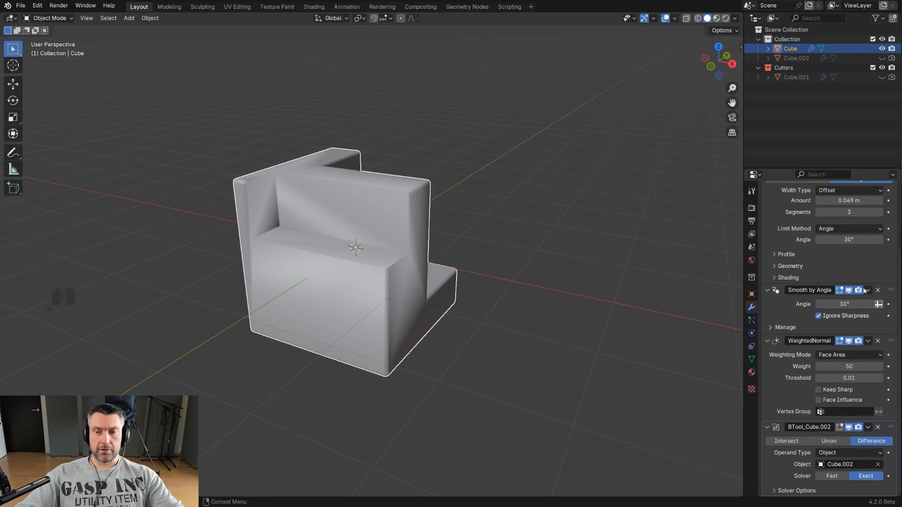
mouse_move(891, 427)
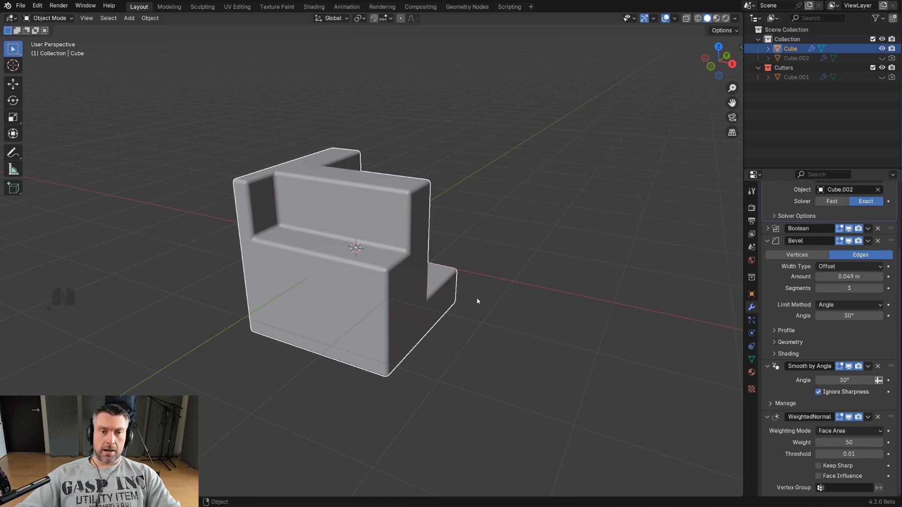
mouse_move(392, 393)
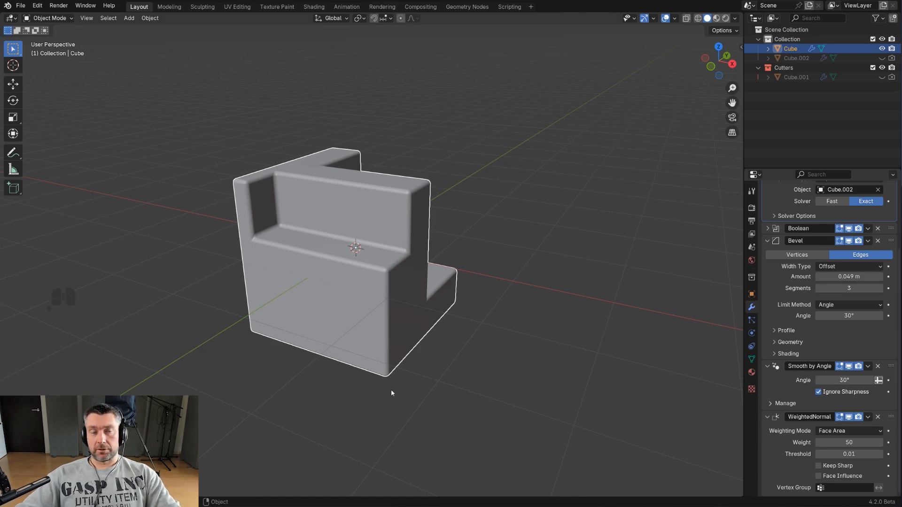
mouse_move(412, 347)
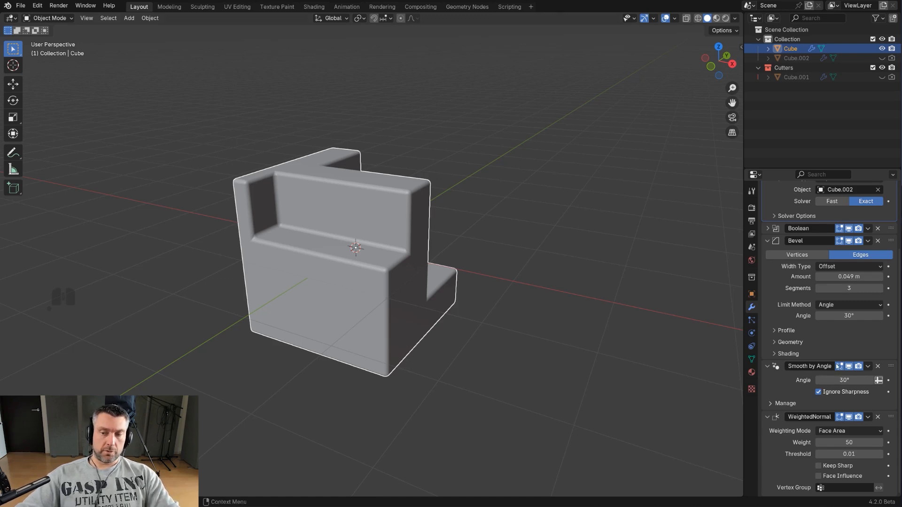
mouse_move(828, 353)
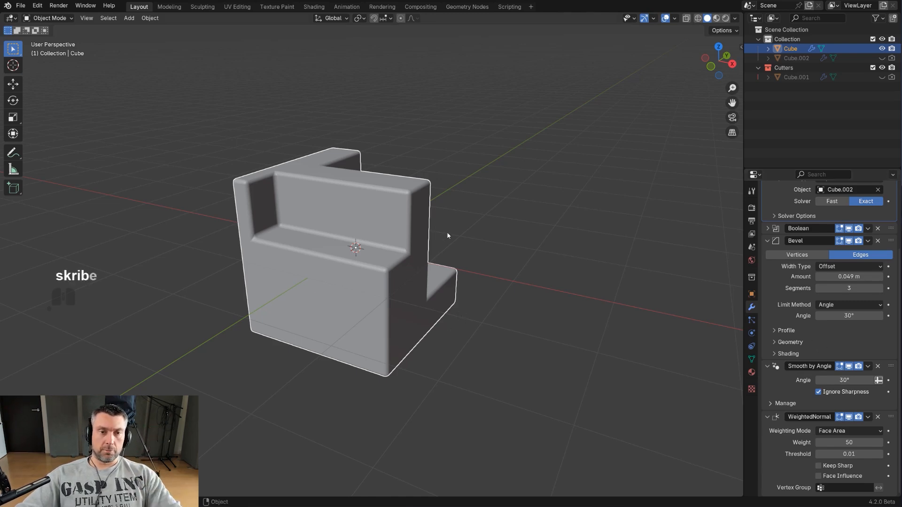
left_click_drag(447, 236, 491, 266)
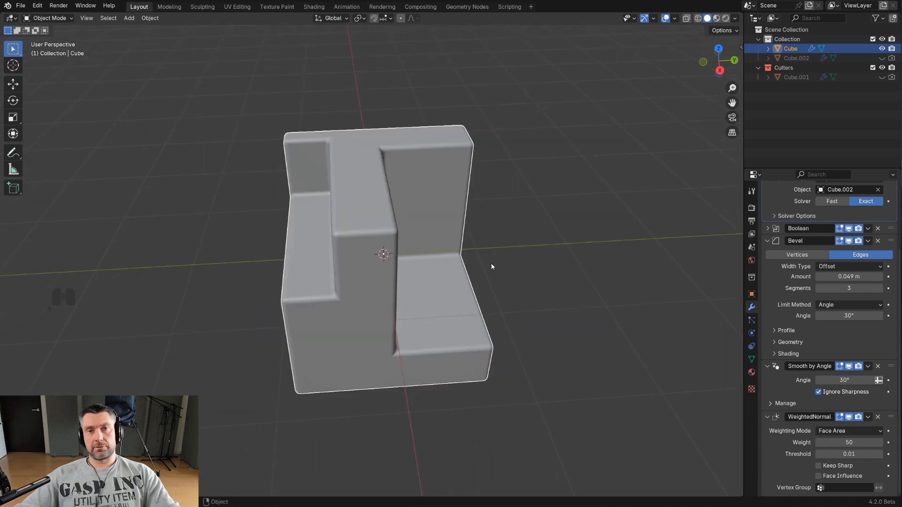
mouse_move(500, 262)
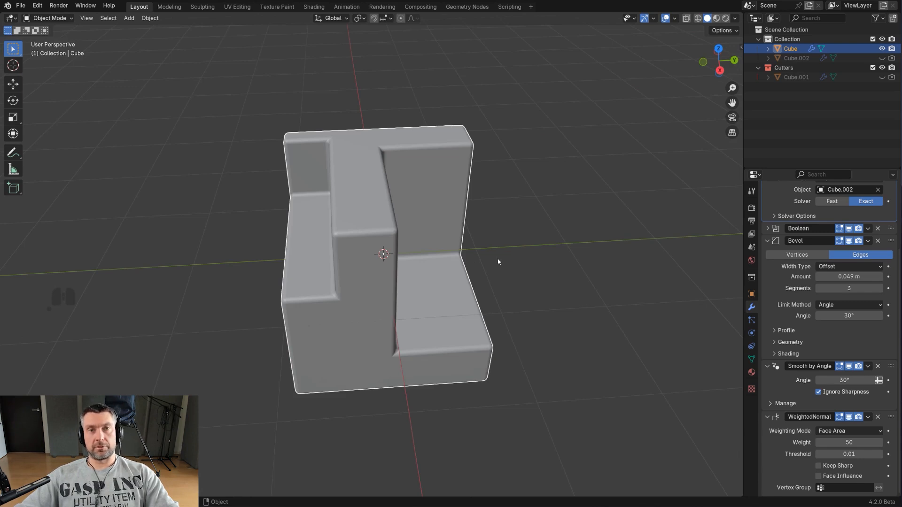
mouse_move(515, 266)
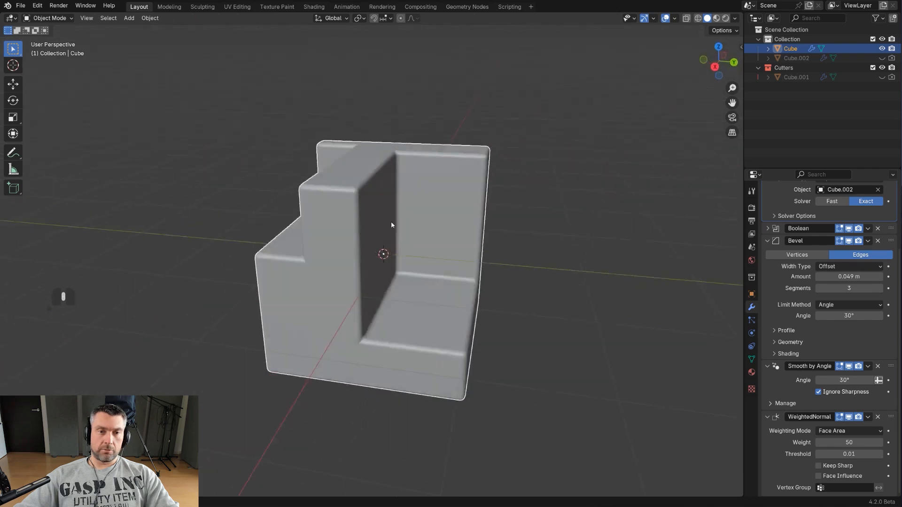
left_click_drag(391, 225, 376, 246)
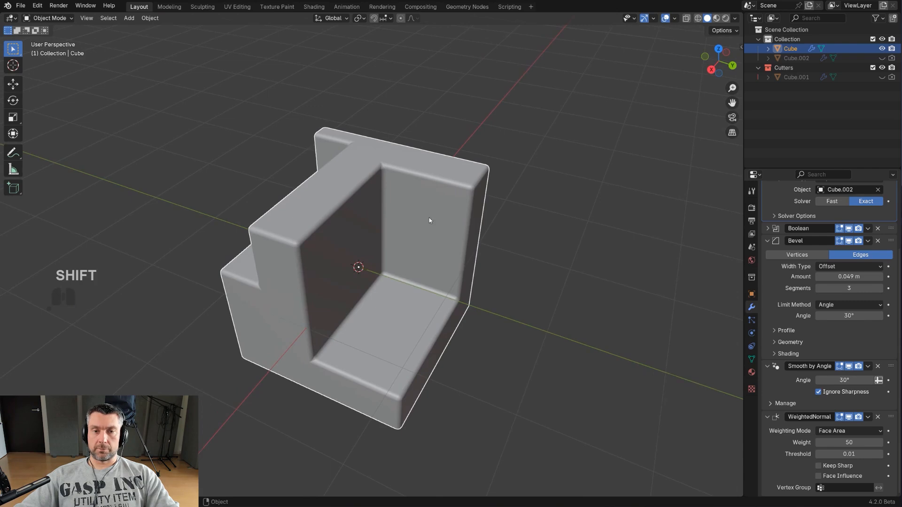
left_click_drag(429, 219, 459, 220)
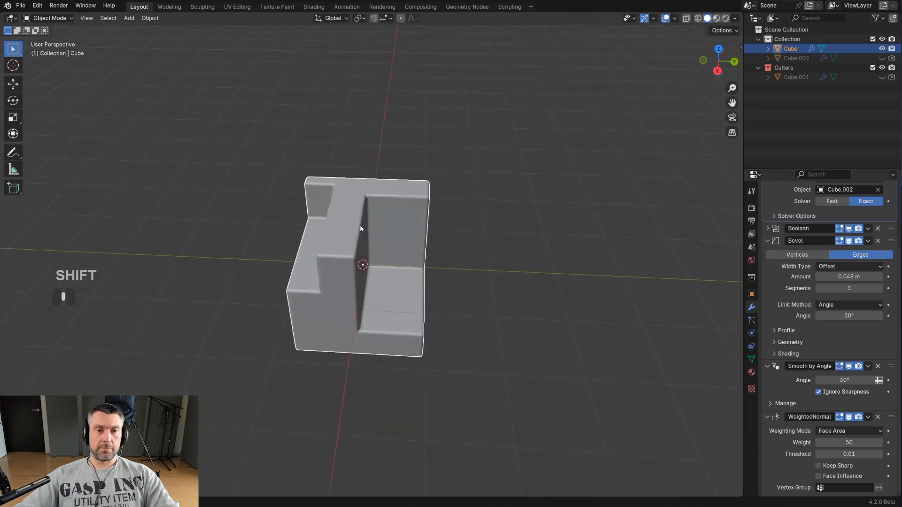
left_click_drag(361, 228, 347, 223)
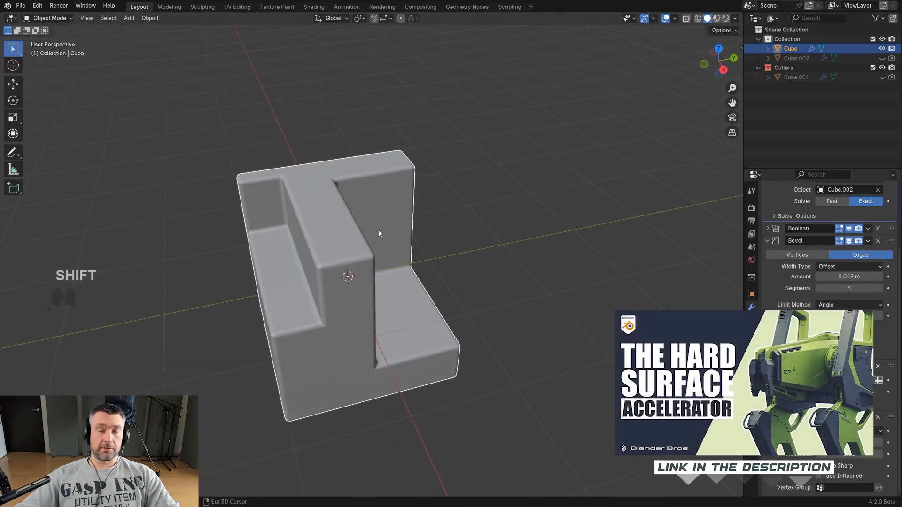
left_click_drag(380, 233, 466, 222)
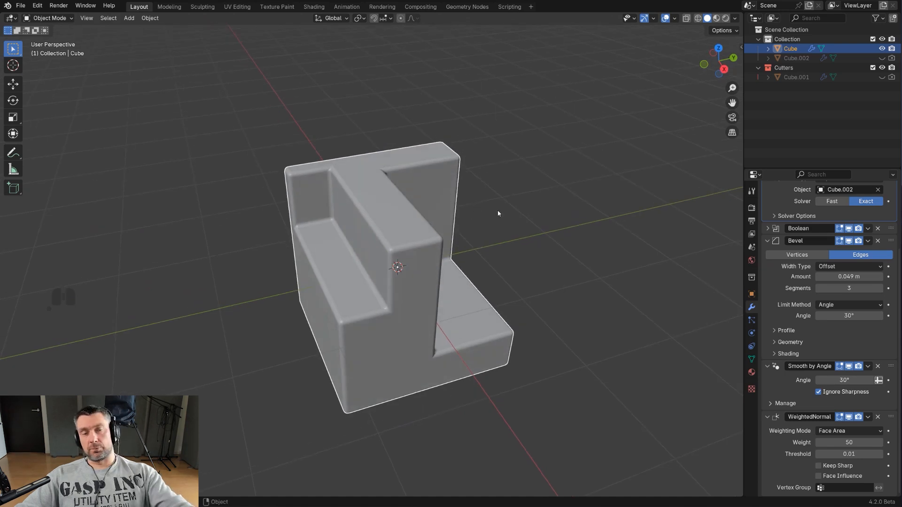
mouse_move(476, 209)
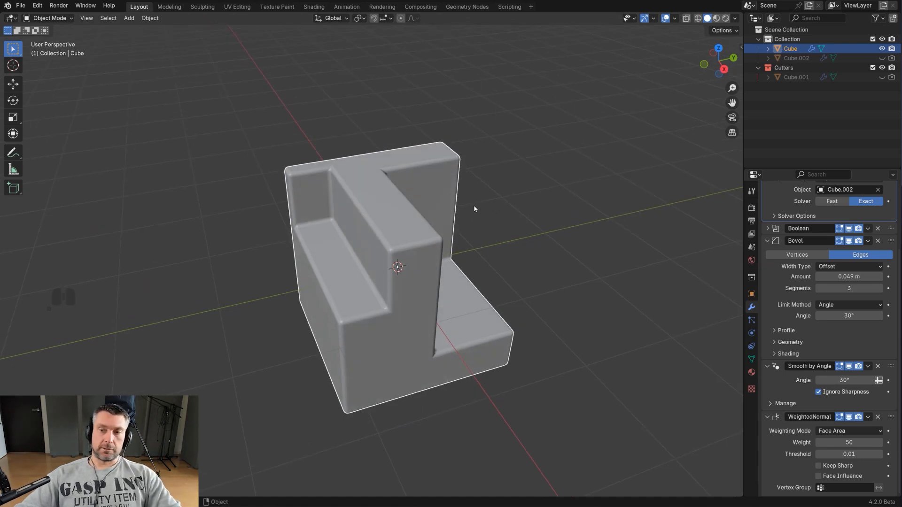